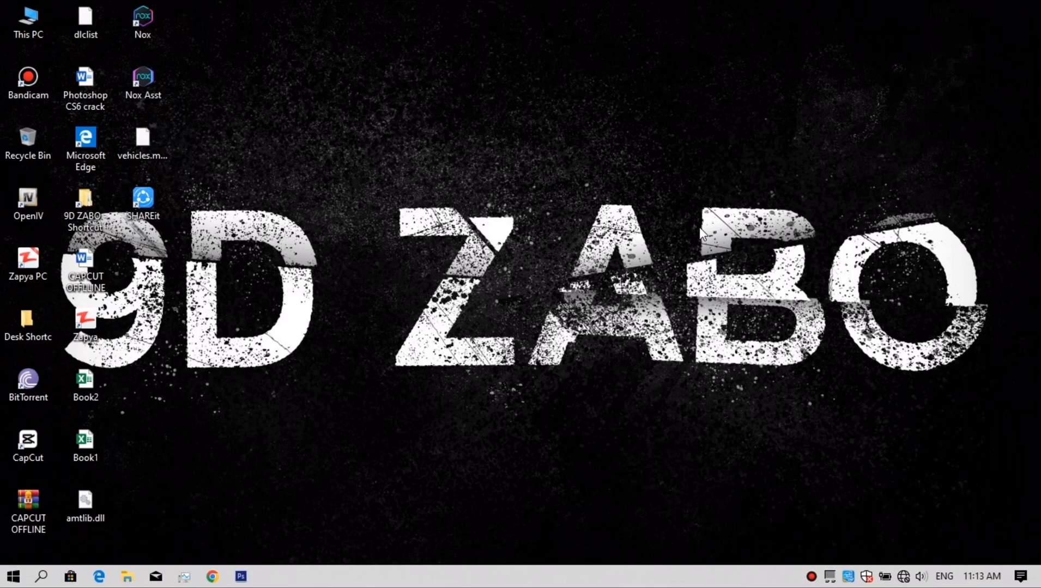
mouse_move(237, 90)
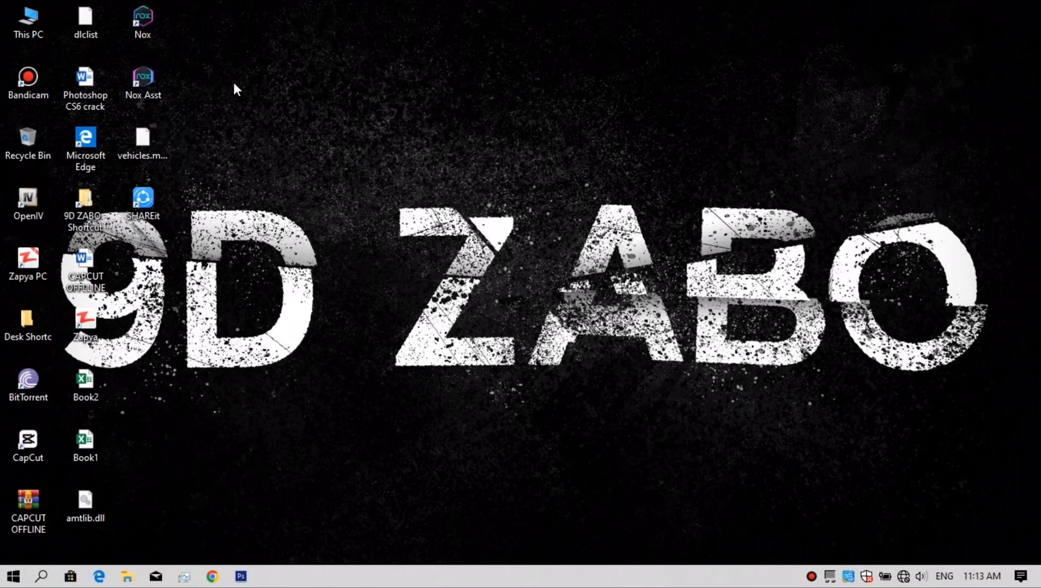
- Browse This PC > Local Disk (C:) > Users into the user's profile folder
double_click(28, 20)
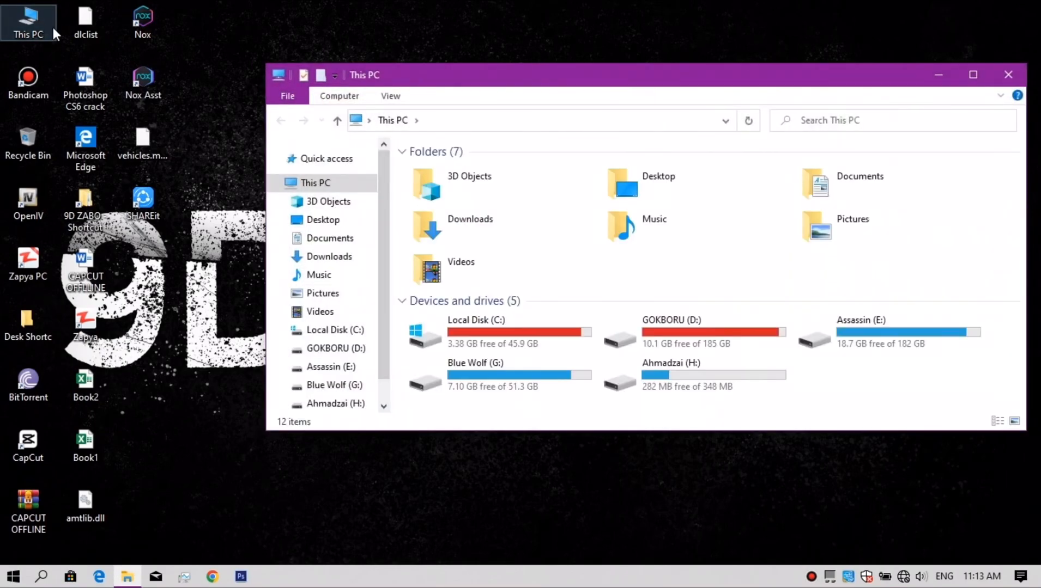
left_click(475, 332)
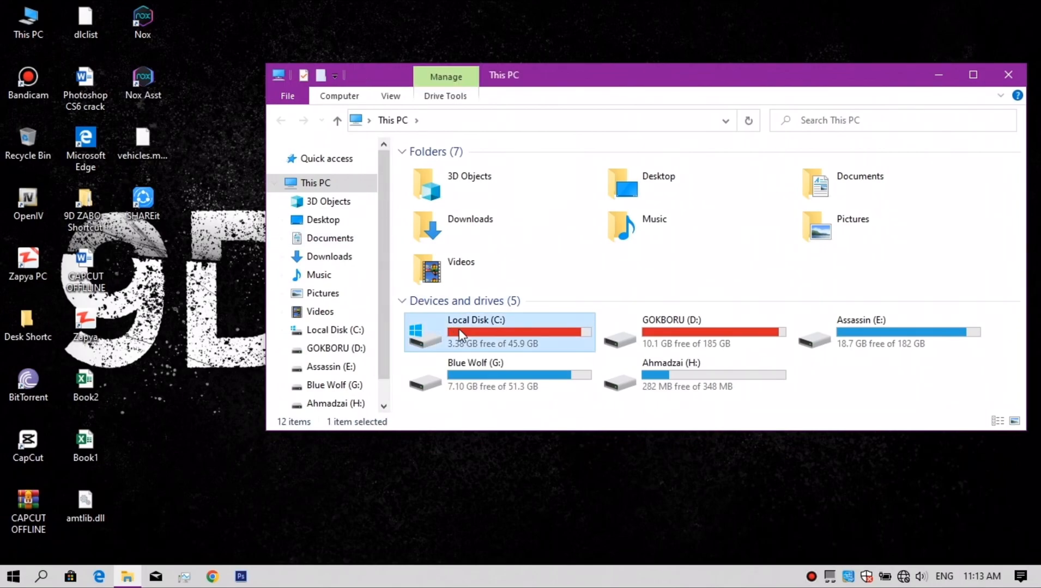
double_click(475, 332)
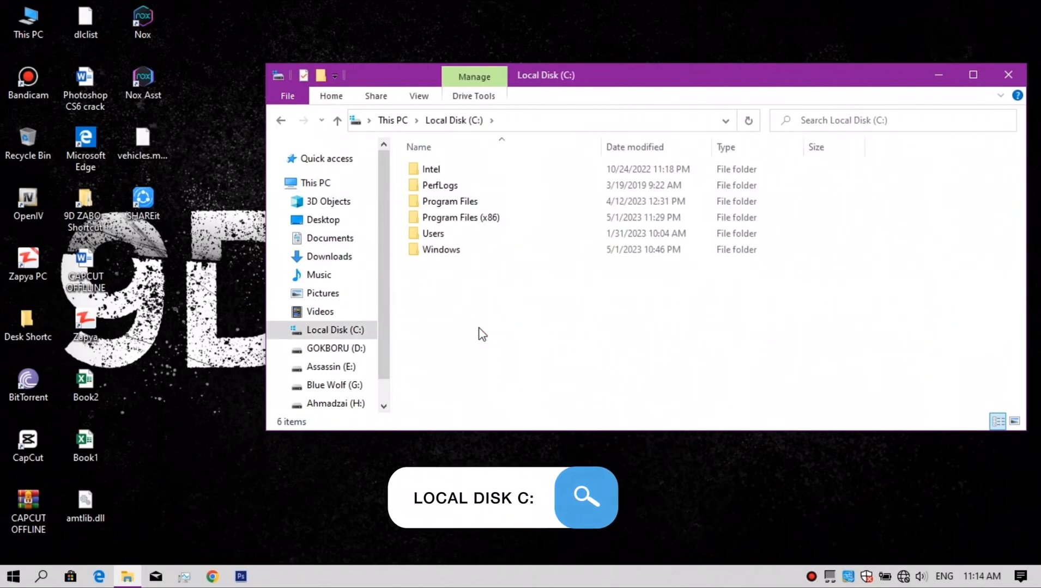
left_click(433, 234)
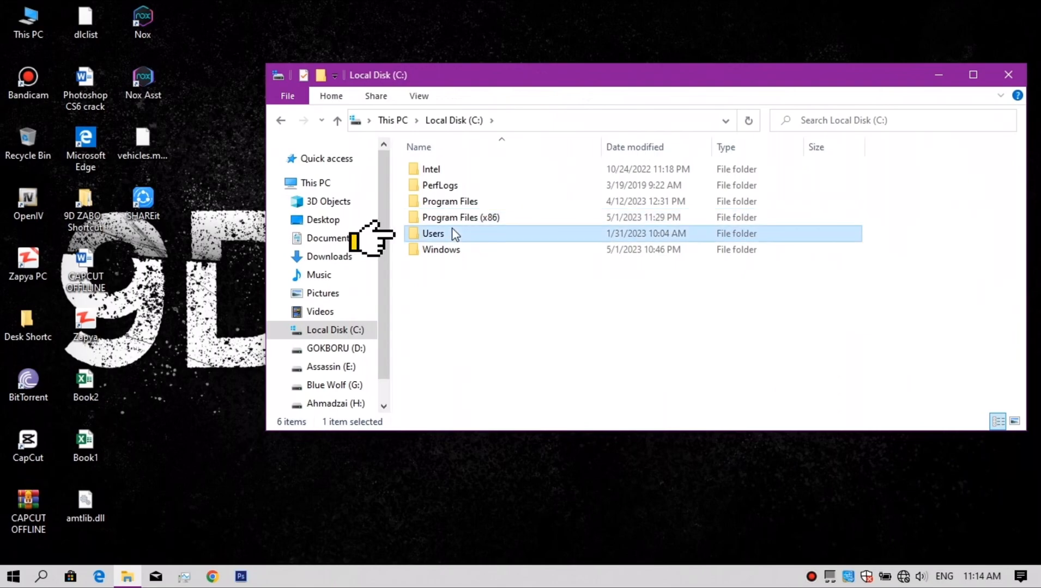
mouse_move(441, 236)
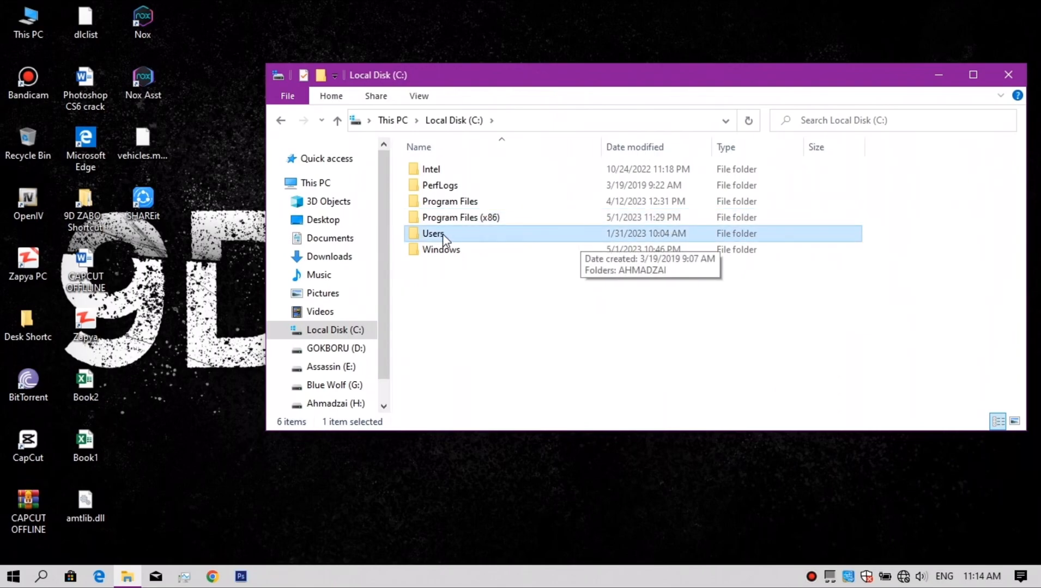
double_click(432, 234)
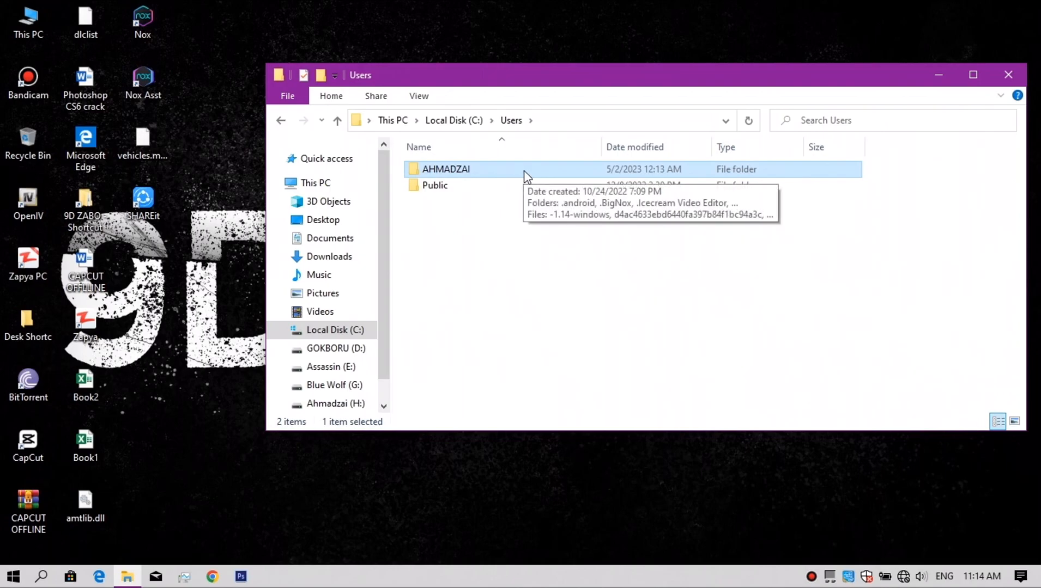
double_click(445, 169)
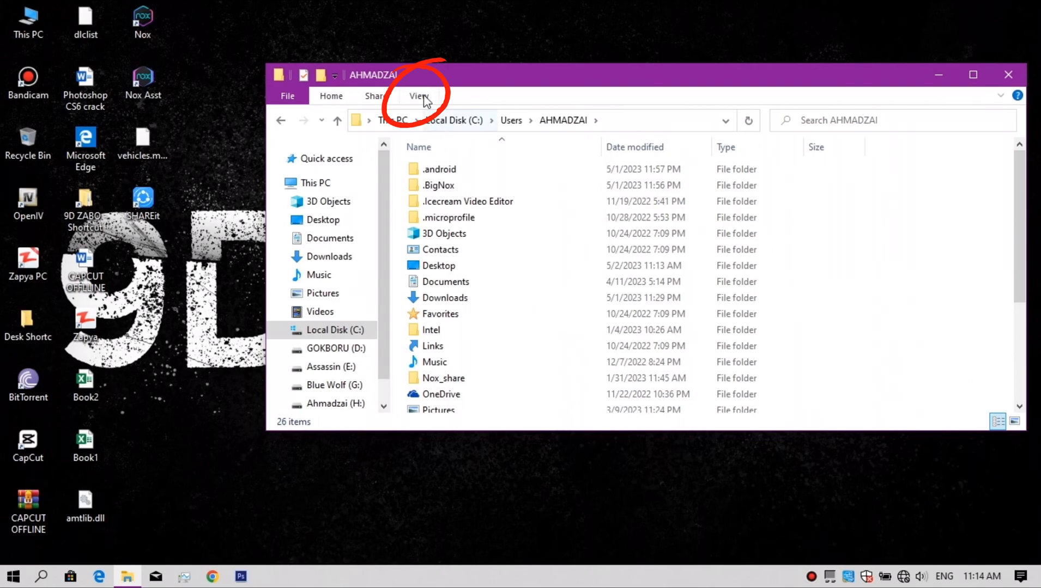
- Show hidden items, open AppData > Local, and select the CapCut folder
left_click(418, 95)
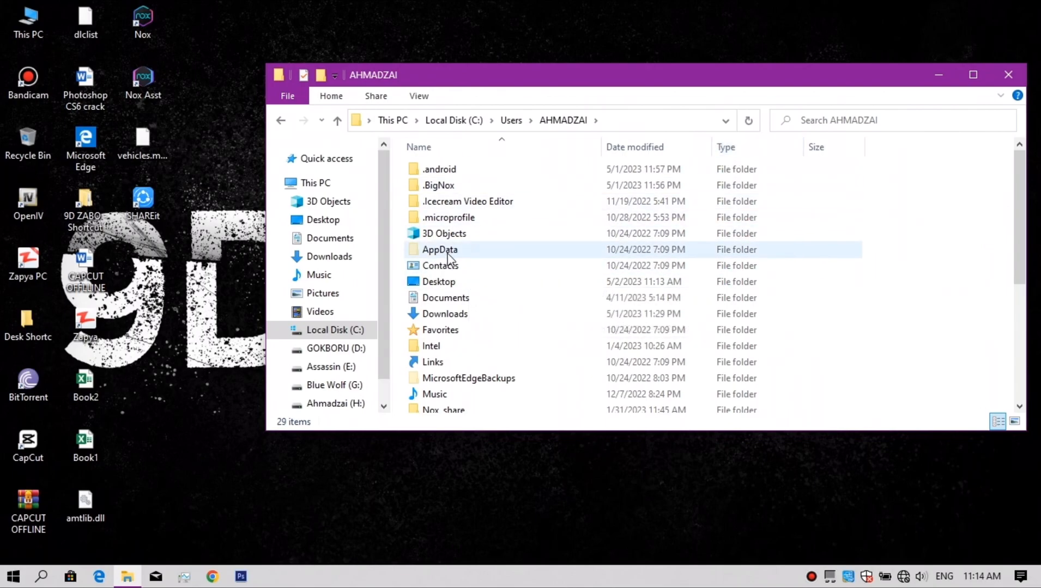
left_click(439, 250)
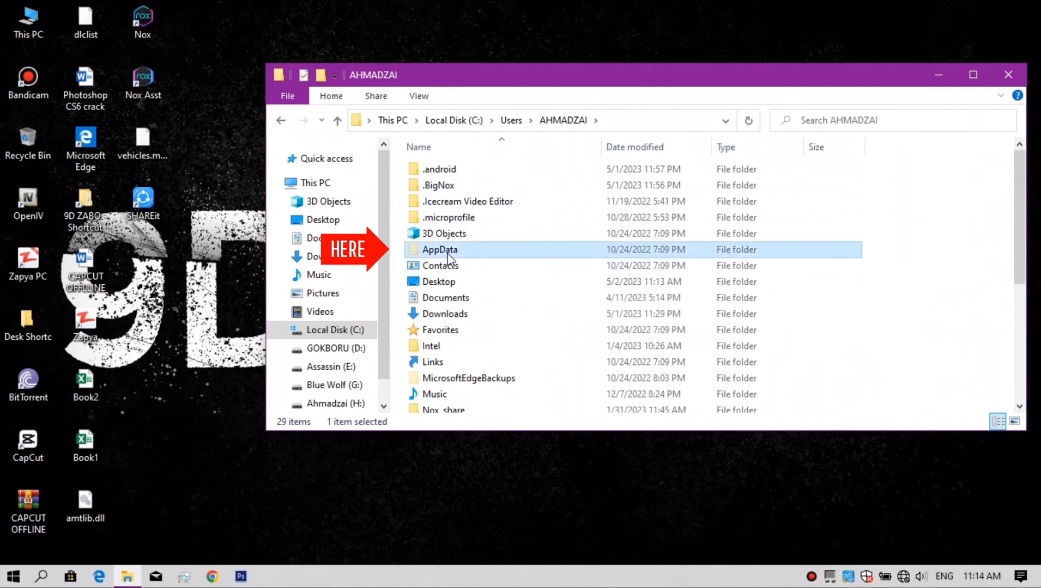
double_click(439, 250)
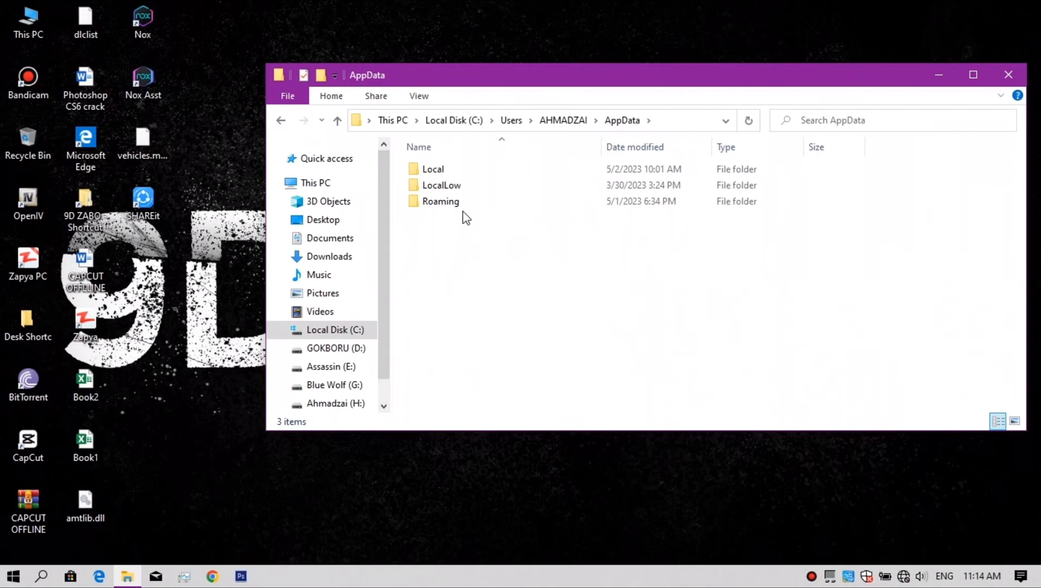
left_click(433, 168)
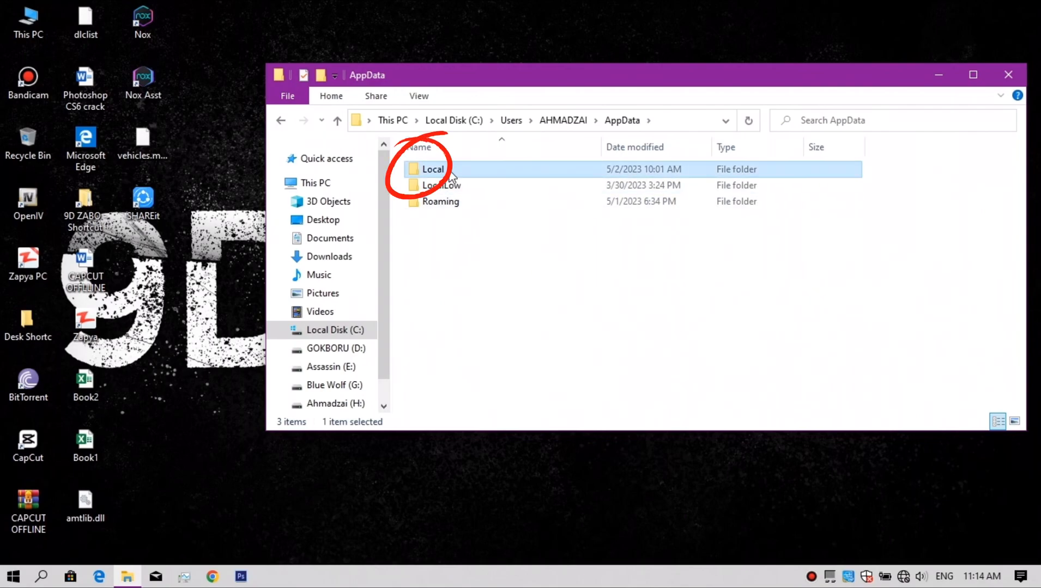
double_click(433, 169)
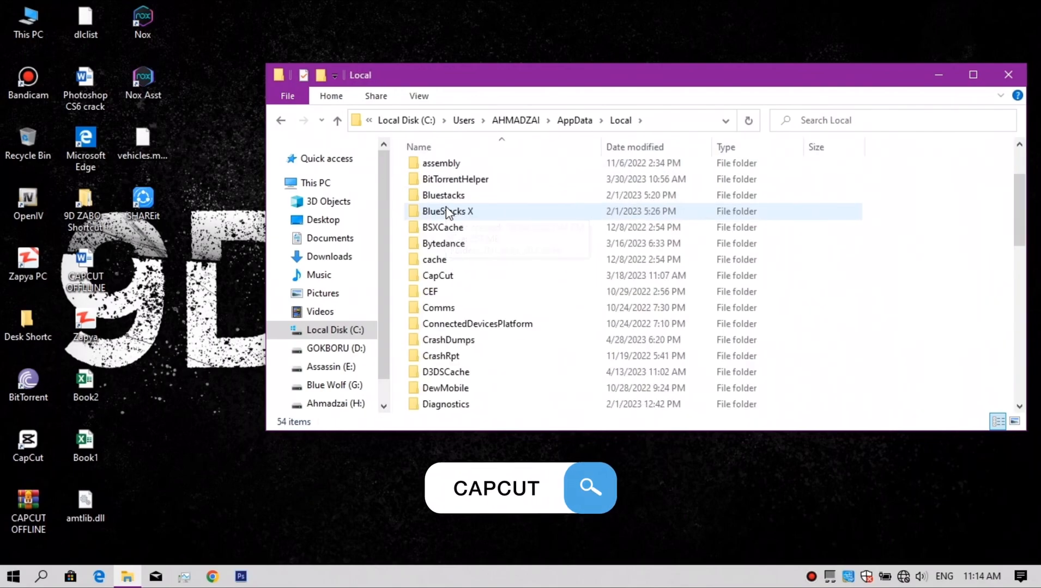
left_click(437, 275)
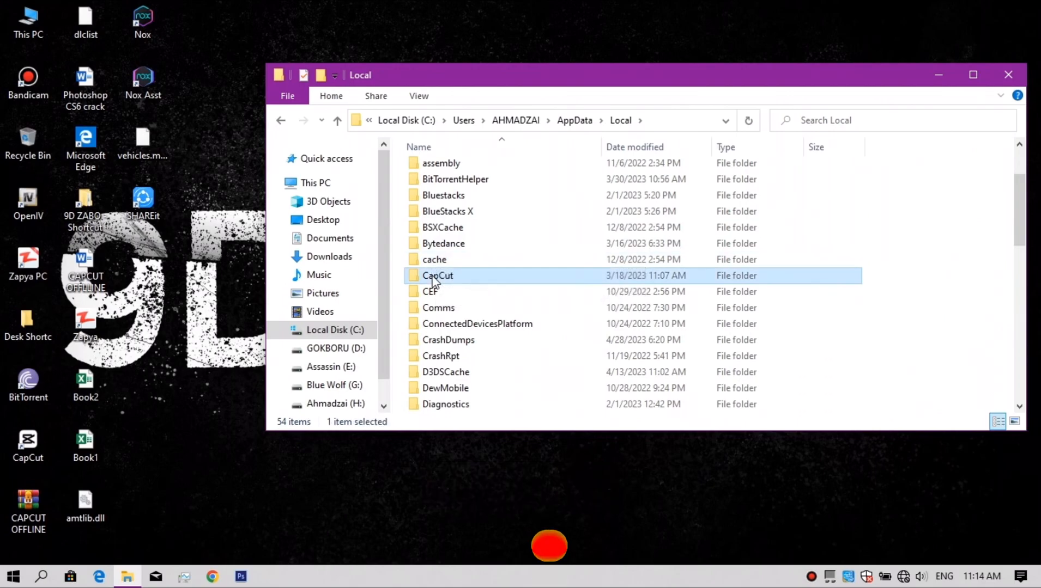
- Open CapCut > User Data and right-click its selected folders for actions
double_click(437, 275)
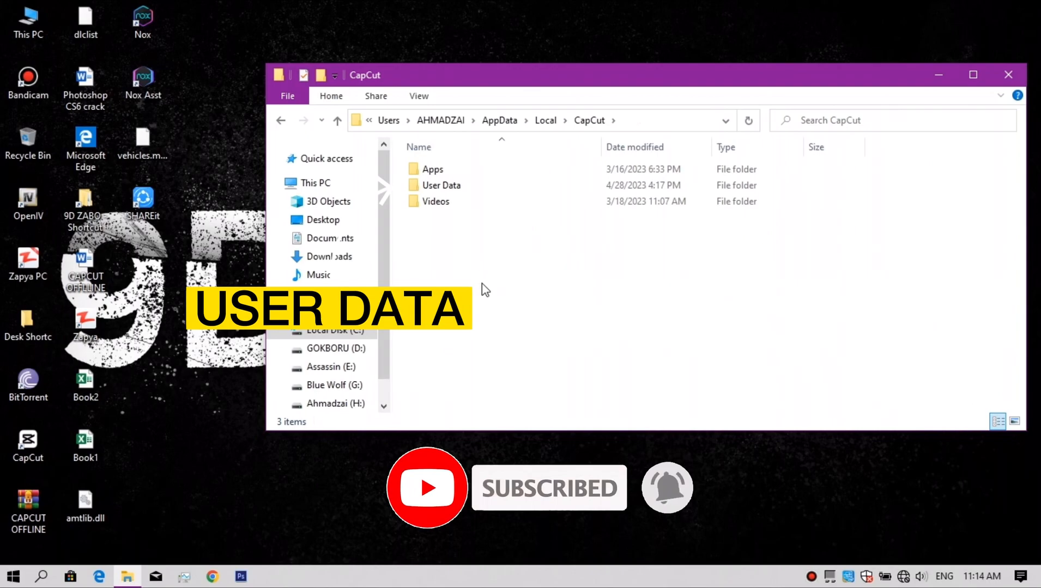
left_click(440, 185)
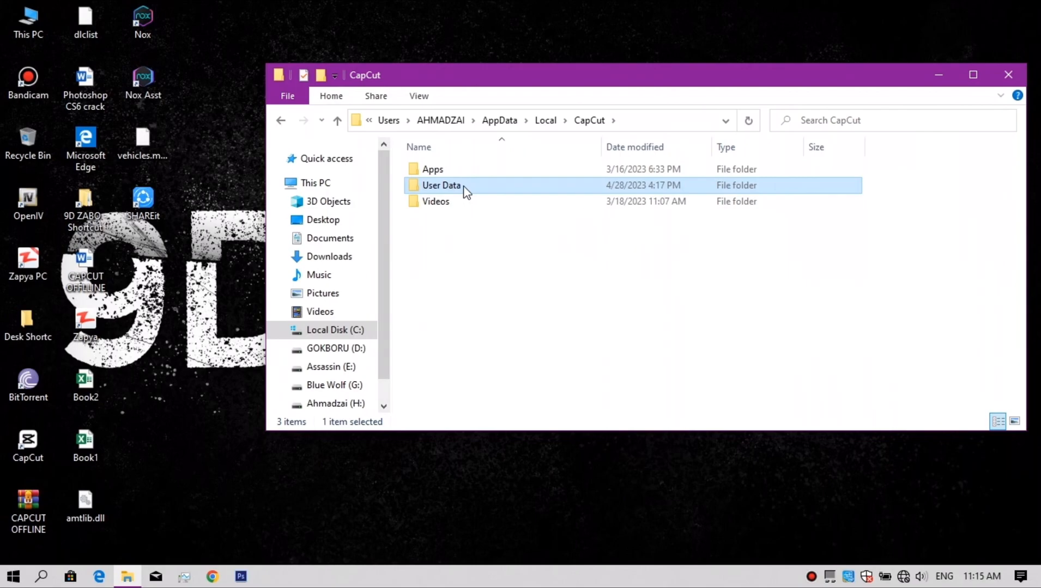
double_click(441, 185)
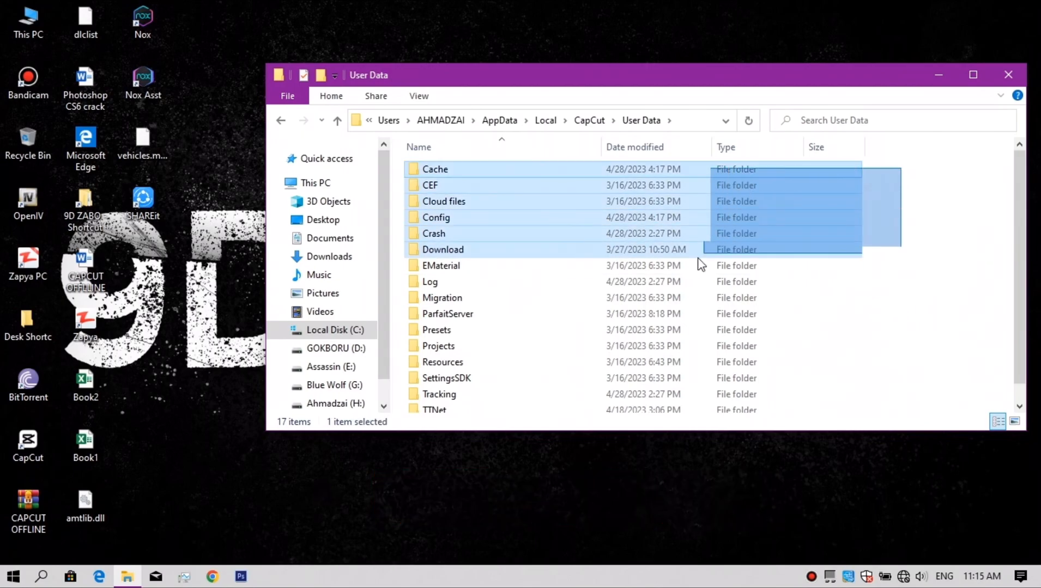
right_click(584, 246)
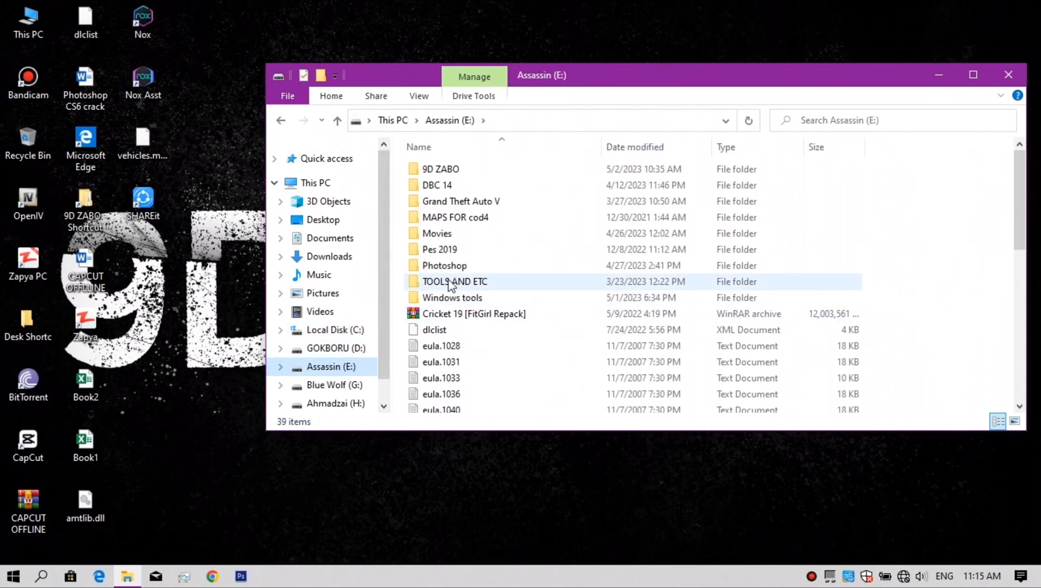
- Go to GOKBORU (D:) and open capcut data > User Data, showing the 2.39 GB archive
left_click(337, 348)
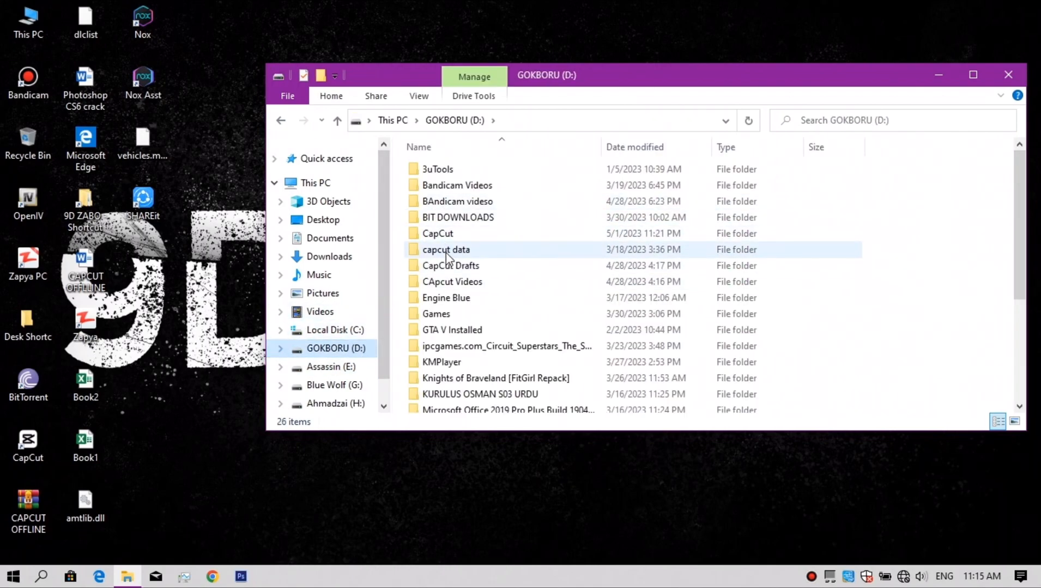
left_click(446, 249)
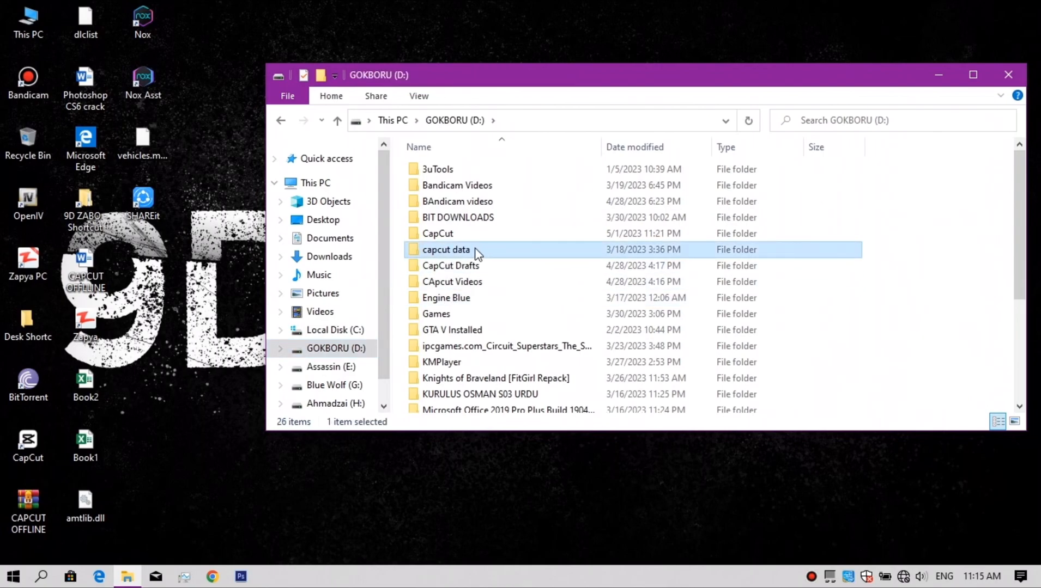
double_click(445, 249)
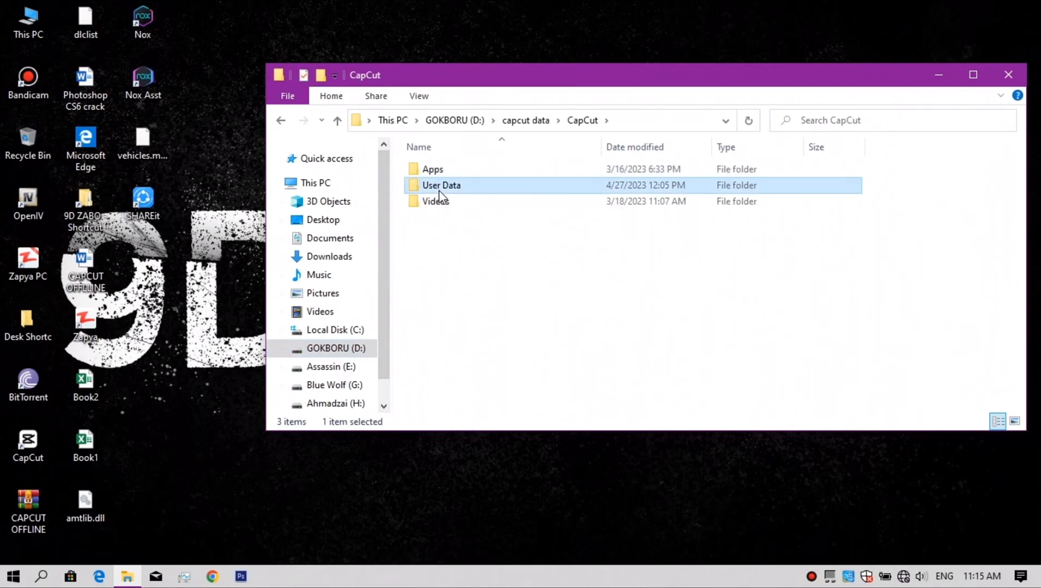
double_click(440, 185)
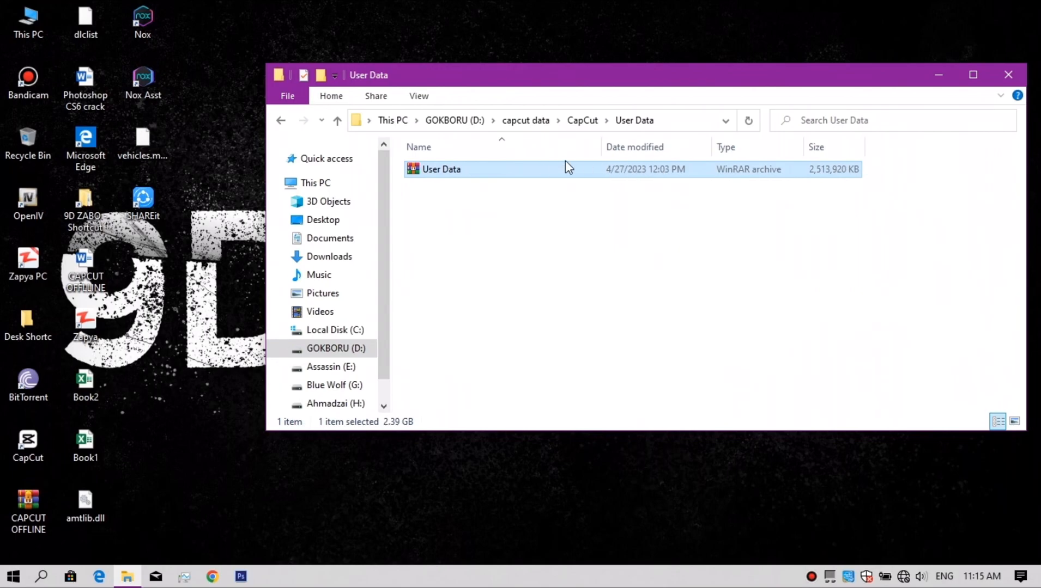
mouse_move(399, 431)
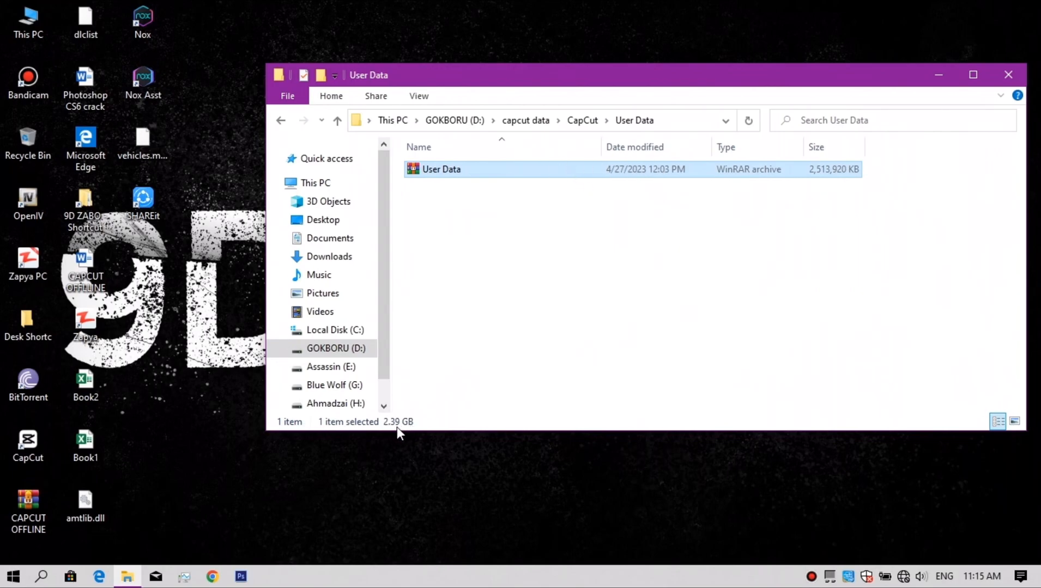
mouse_move(692, 320)
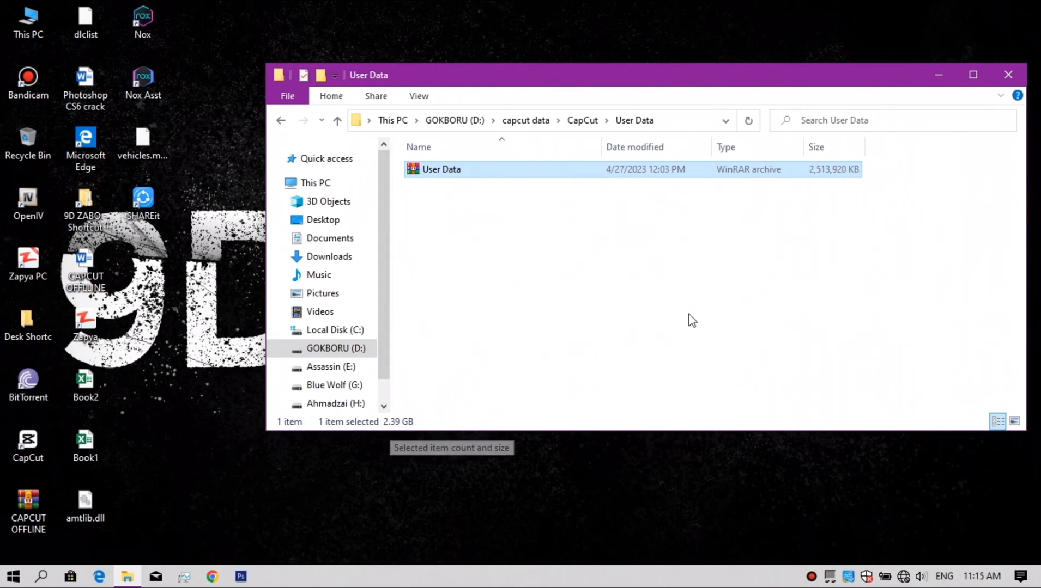
mouse_move(545, 245)
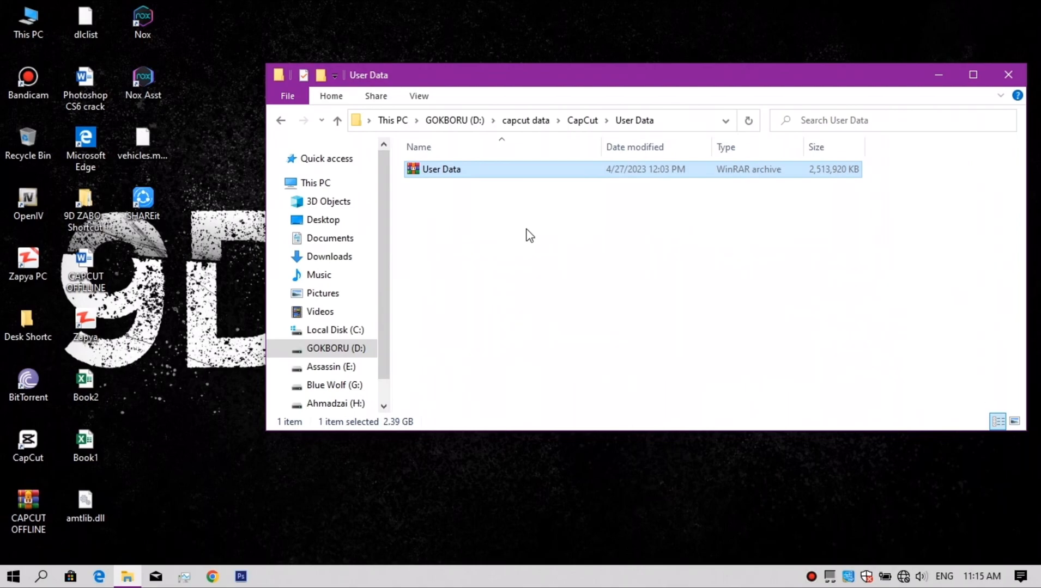
mouse_move(433, 186)
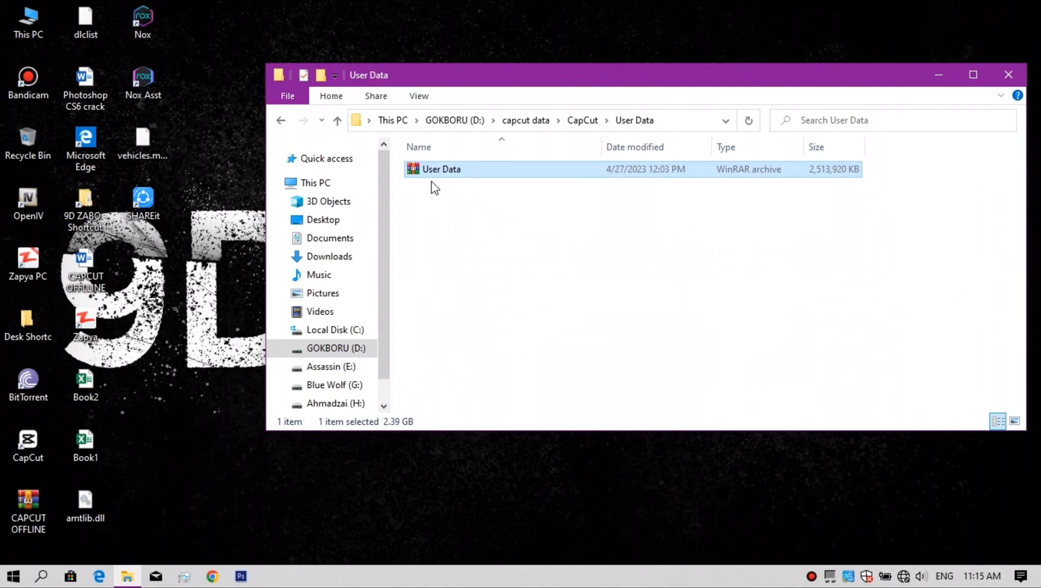